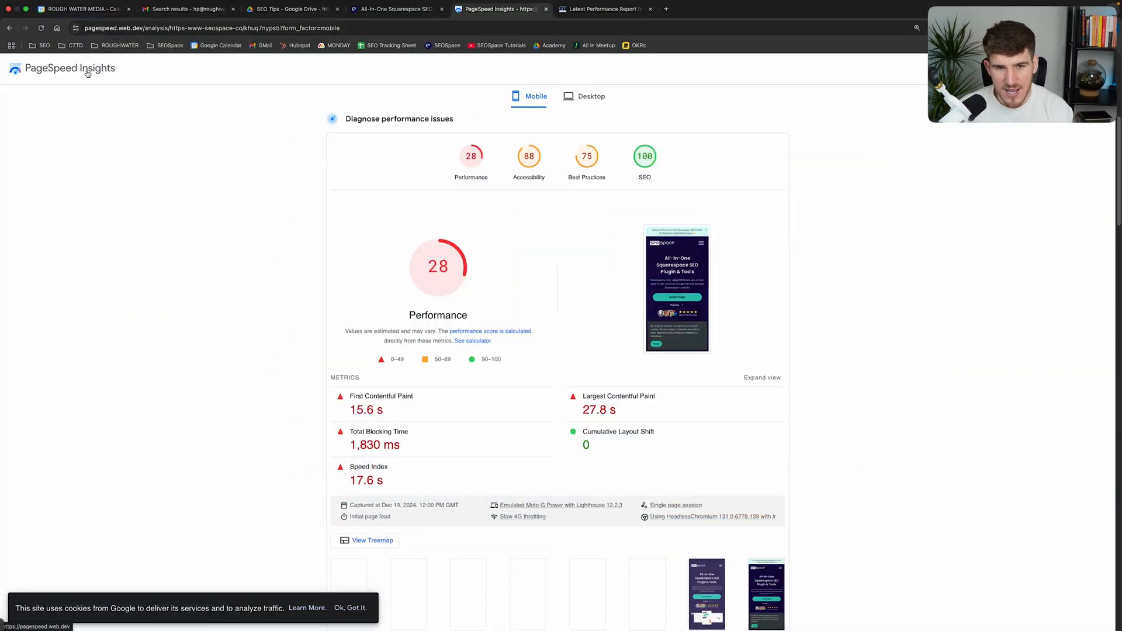
{"action": "mouse_move", "coordinate": [497, 288]}
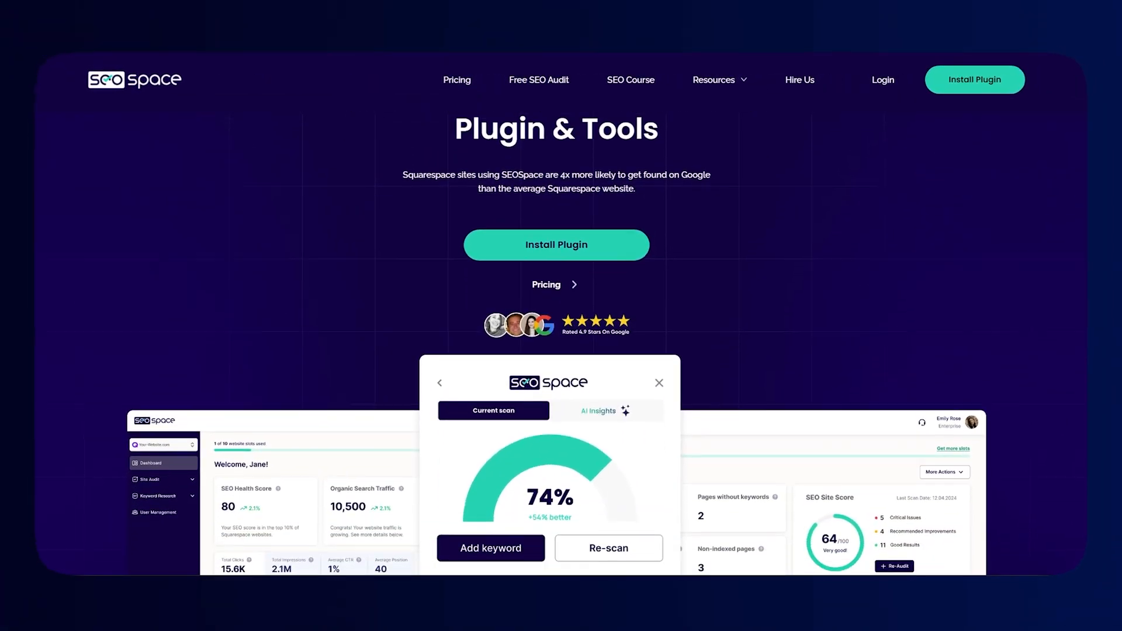
Scroll the seospace.co GTmetrix report to its web vitals: 3.6 s LCP, 818 ms blocking.
{"action": "scroll", "scroll_direction": "down", "scroll_amount": 3}
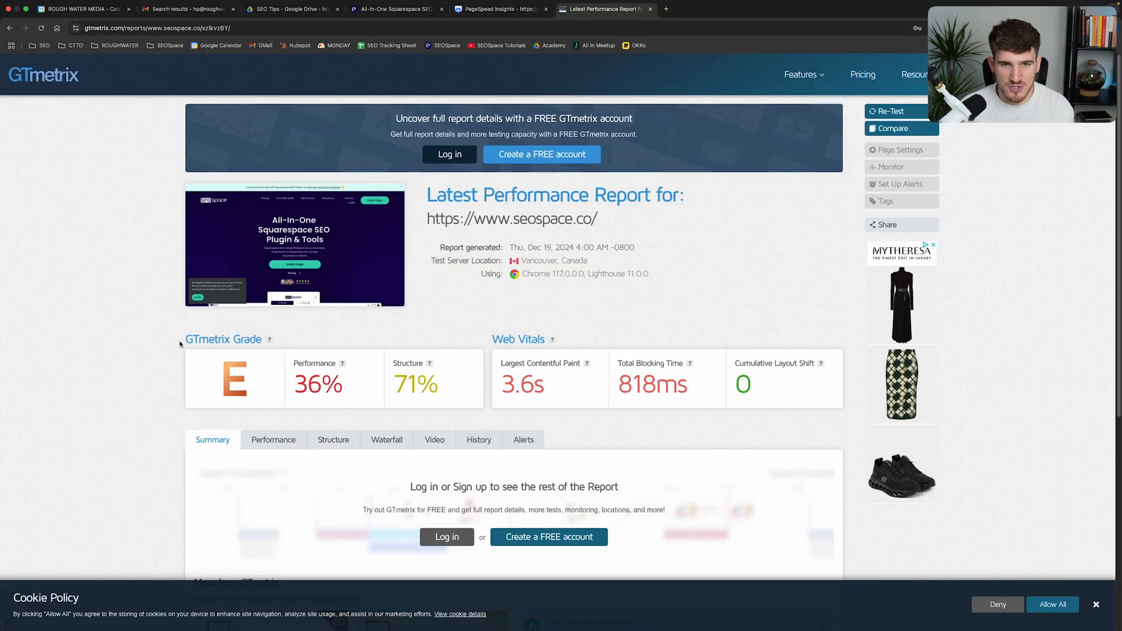
Show the seospace.co PageSpeed Insights mobile report with its 28 score broken down by metric.
{"action": "left_click", "coordinate": [496, 9]}
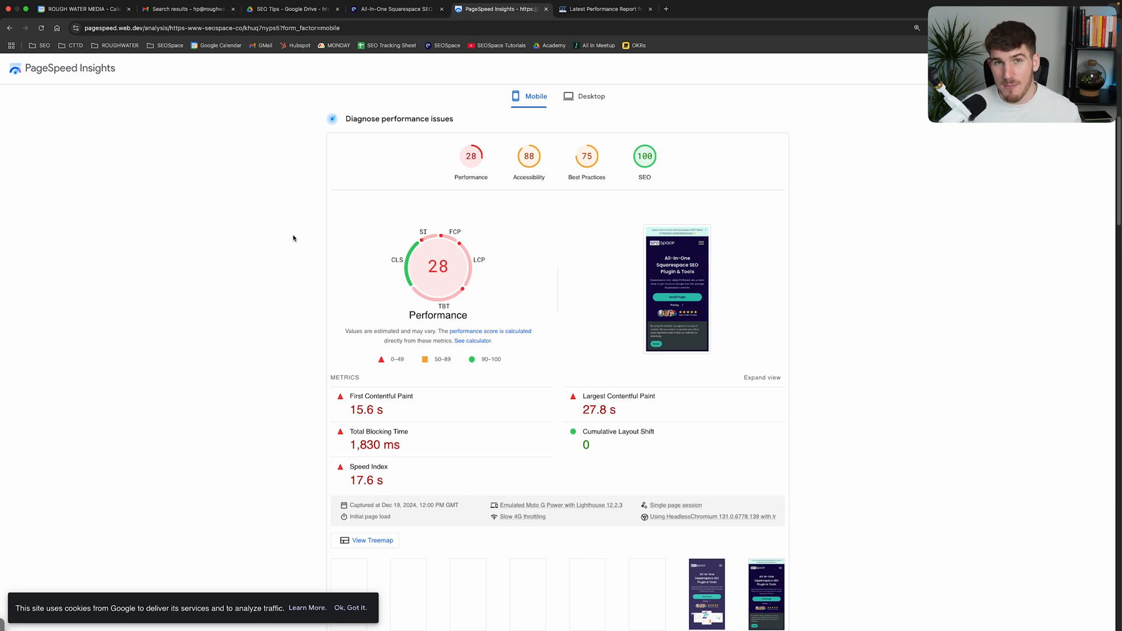
View First Page Sage's 2024 ranking-factors pie chart showing page speed at 3%.
{"action": "left_click", "coordinate": [709, 9]}
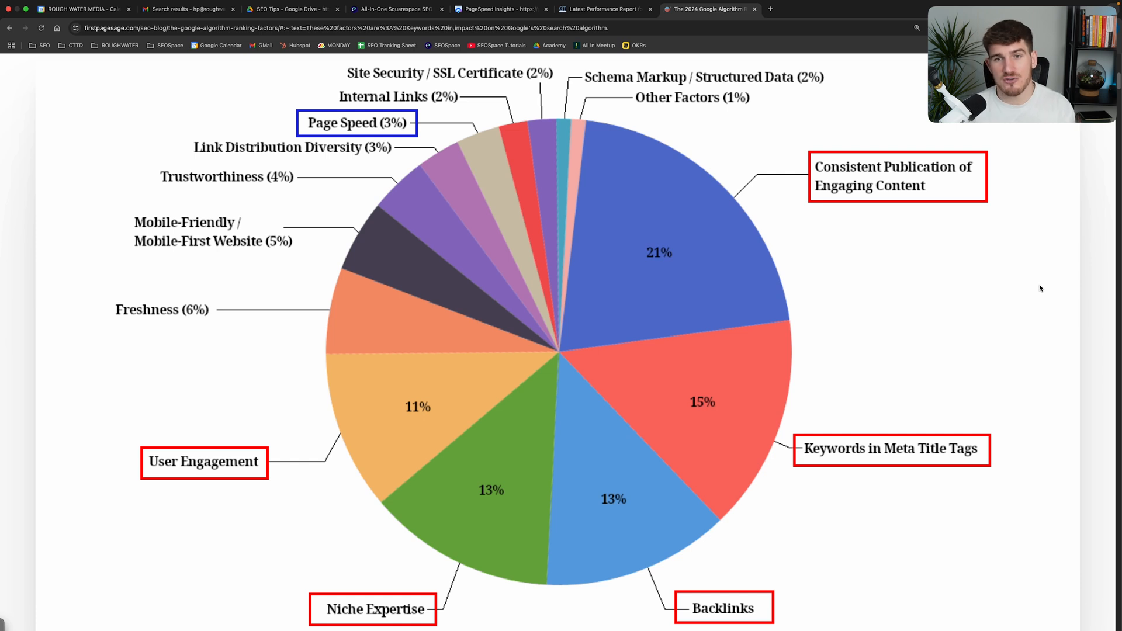
Open the Home page in the Squarespace editor and launch the SEOSpace plugin panel.
{"action": "left_click", "coordinate": [396, 8]}
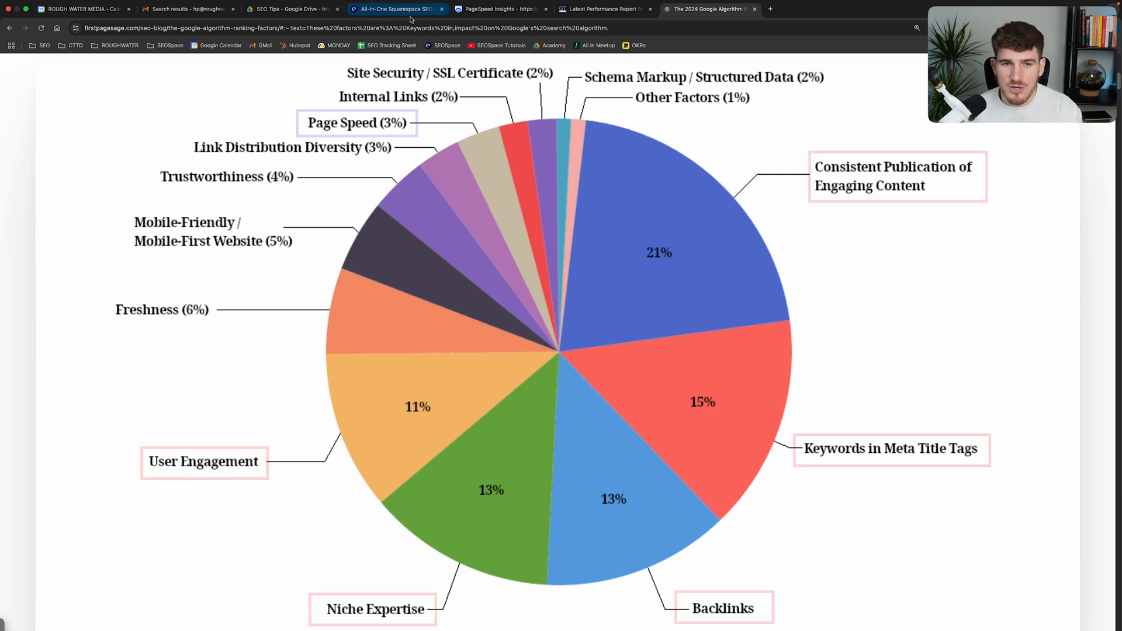
{"action": "left_click", "coordinate": [394, 10]}
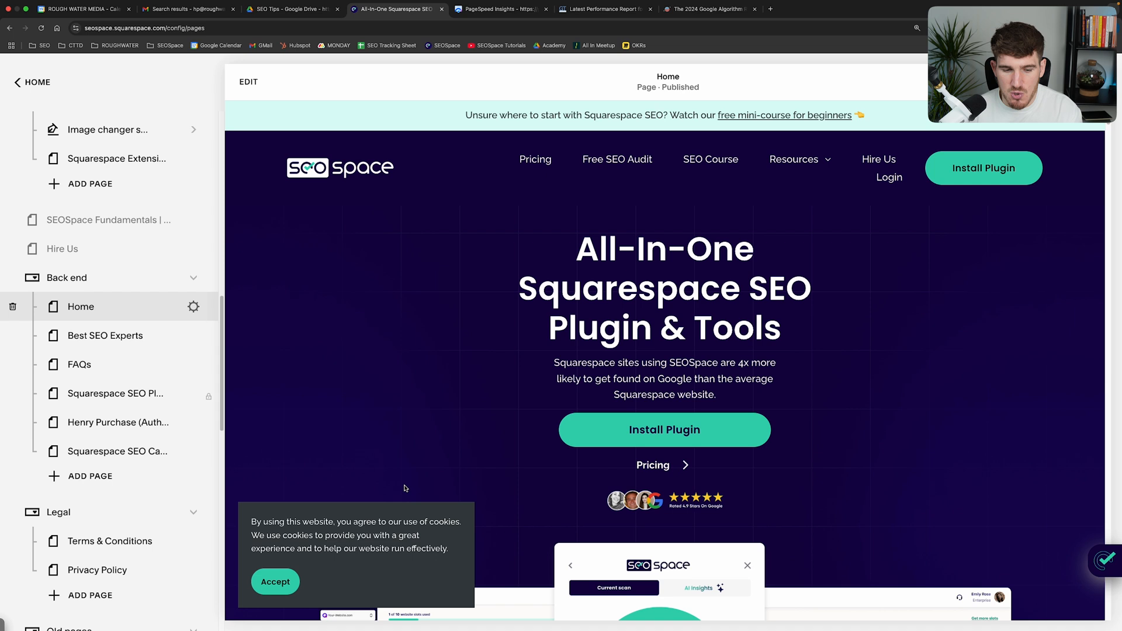
{"action": "left_click", "coordinate": [275, 581]}
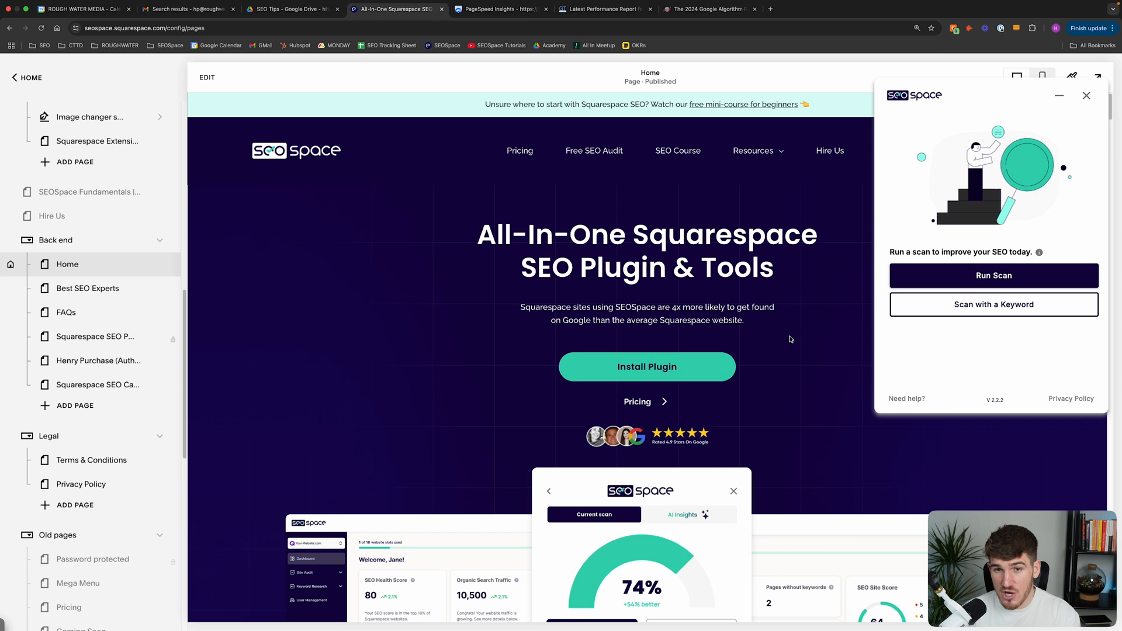
Run the SEOSpace scan on the Home page, scoring 83% with images to improve.
{"action": "left_click", "coordinate": [812, 9]}
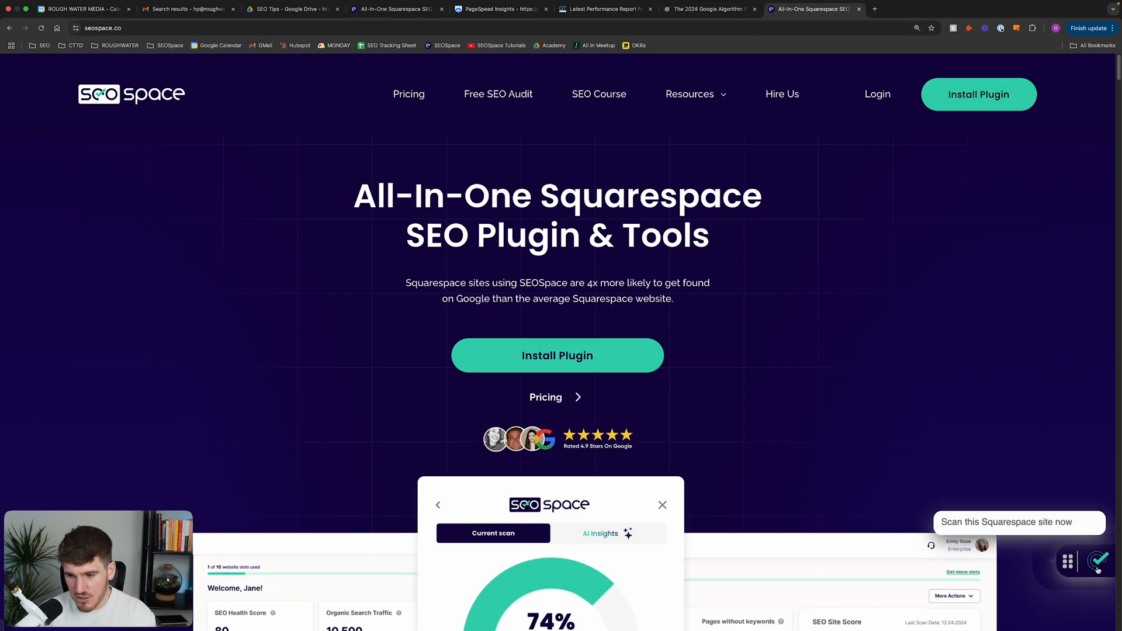
{"action": "left_click", "coordinate": [1099, 561]}
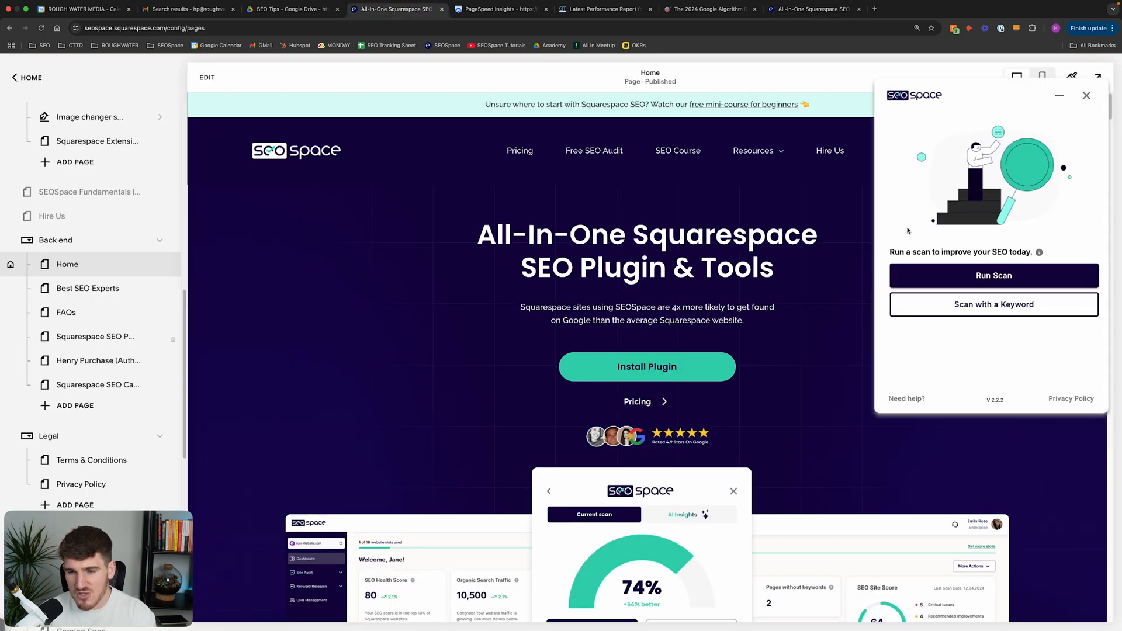
{"action": "left_click", "coordinate": [994, 275]}
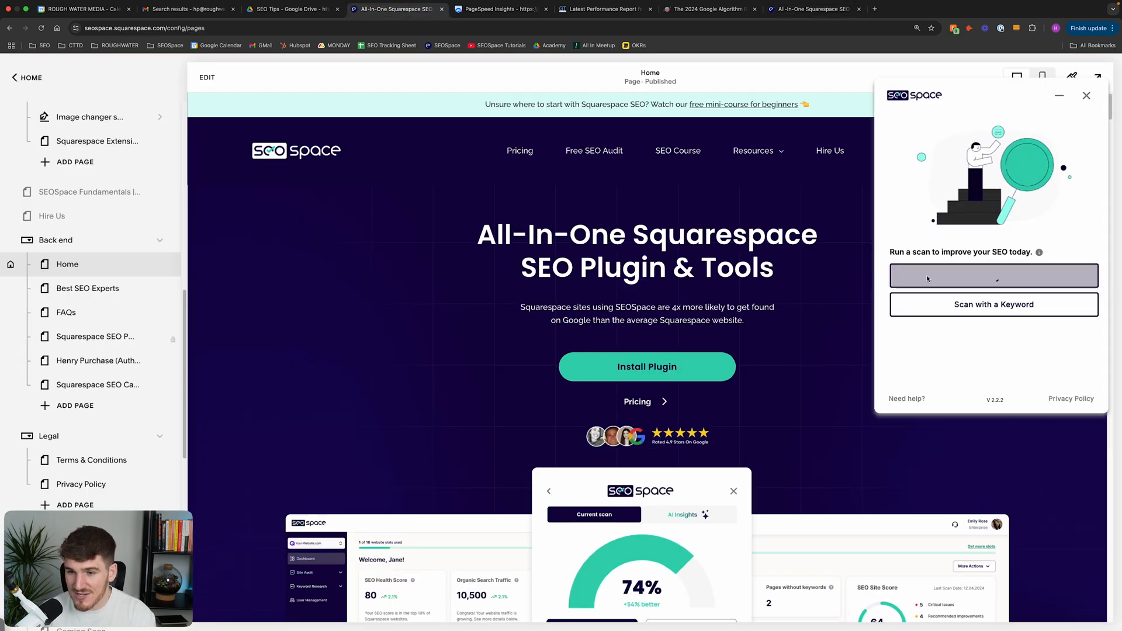
{"action": "left_click", "coordinate": [994, 275]}
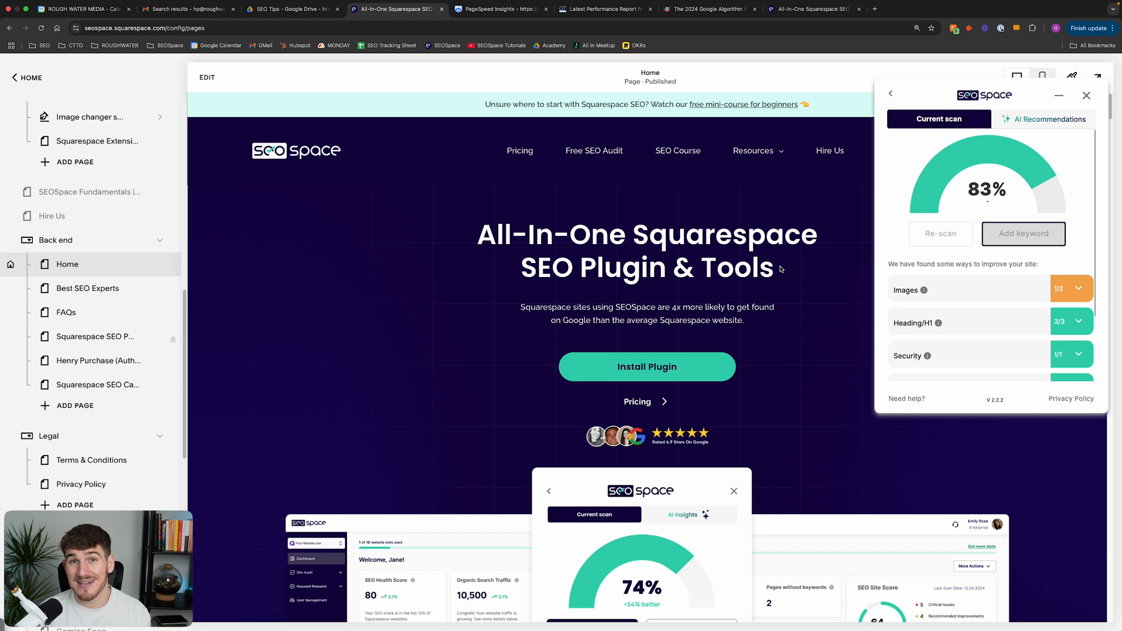
Expand the Images finding to list homepage images over 250KB.
{"action": "left_click", "coordinate": [941, 233]}
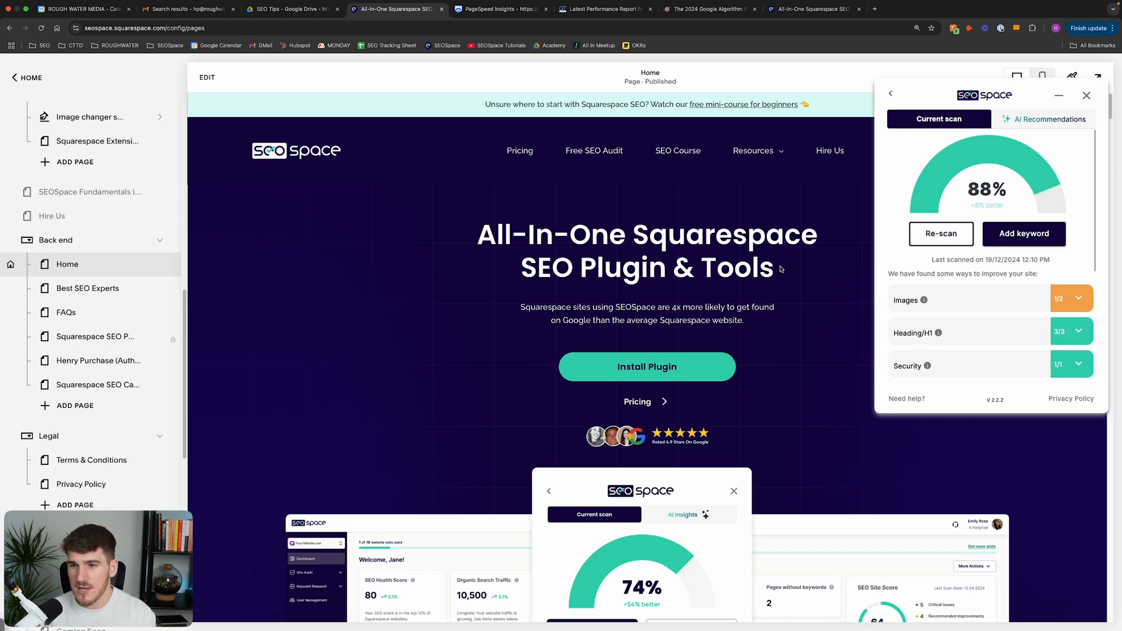
{"action": "double_click", "coordinate": [987, 188]}
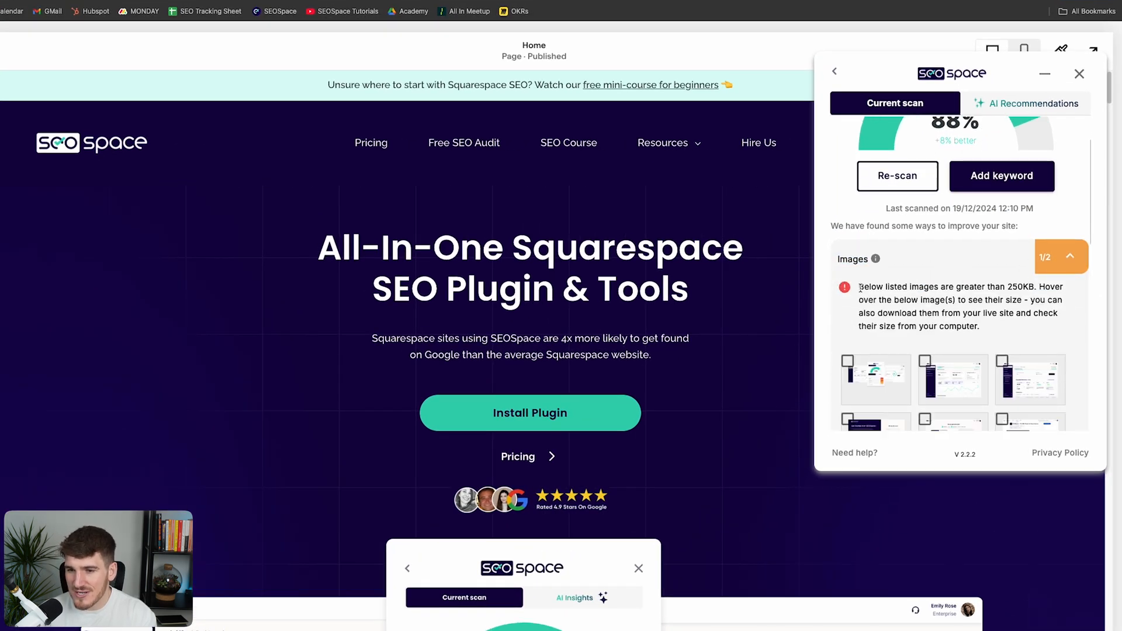
Review the flagged homepage images' sizes, the largest at 1010.11 KB.
{"action": "left_click_drag", "start_coordinate": [859, 286], "coordinate": [1027, 287]}
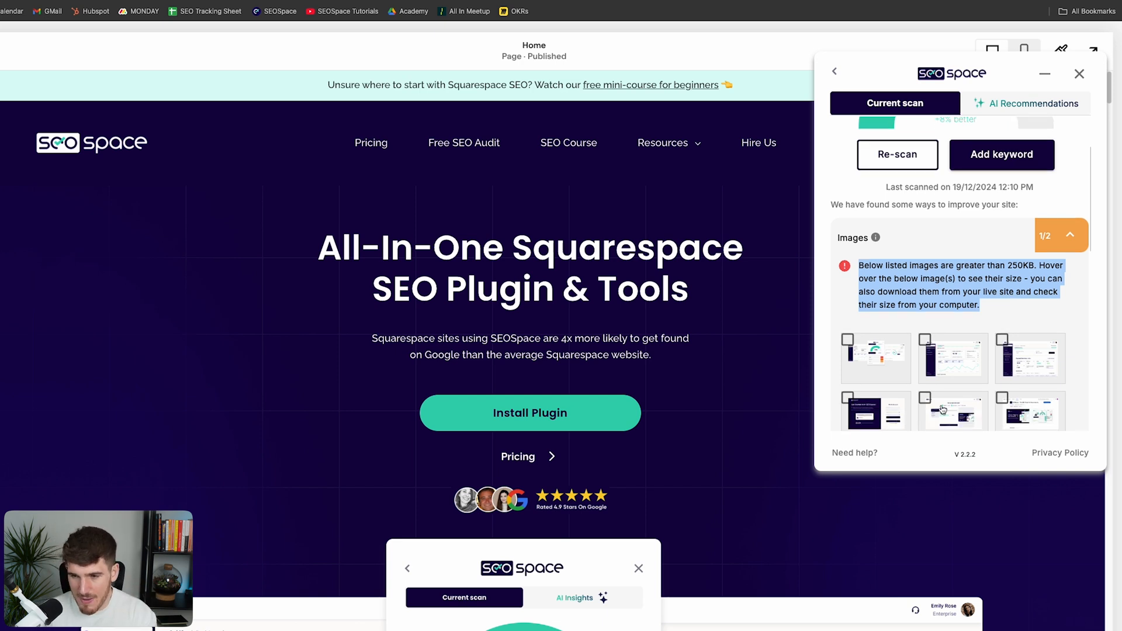
{"action": "scroll", "scroll_direction": "down", "scroll_amount": 3}
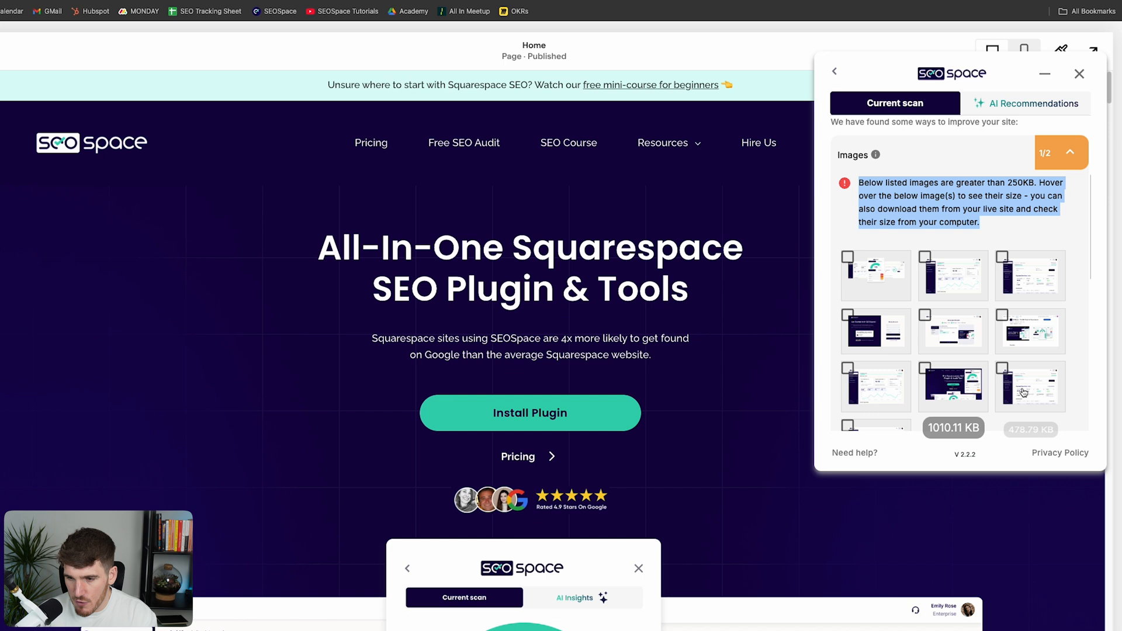
{"action": "mouse_move", "coordinate": [877, 346]}
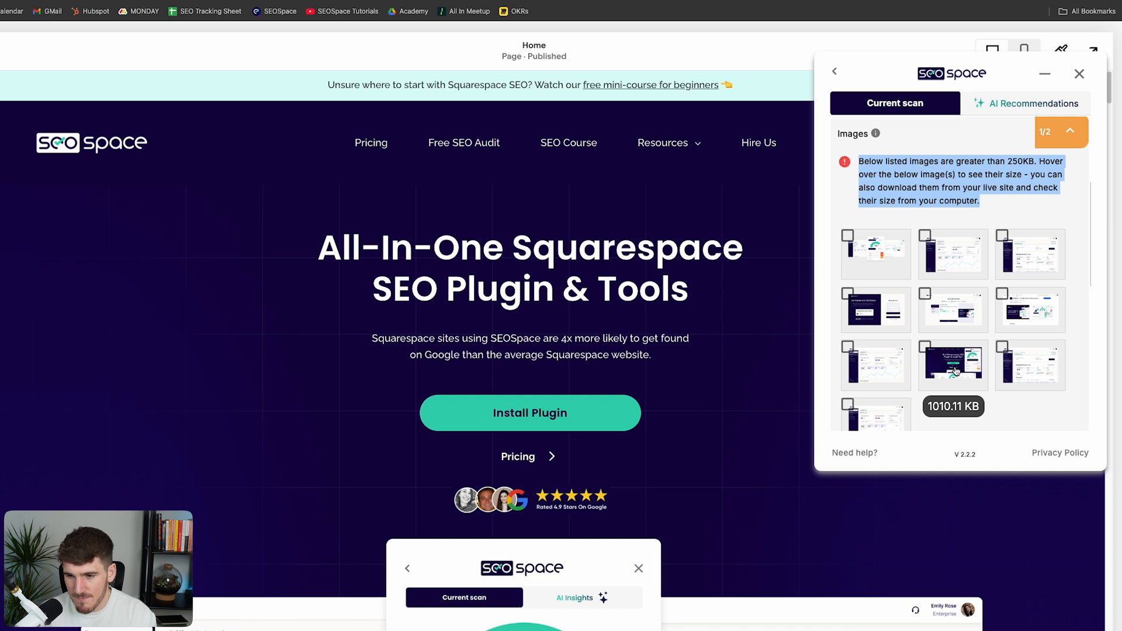
{"action": "scroll", "scroll_direction": "down", "scroll_amount": 3}
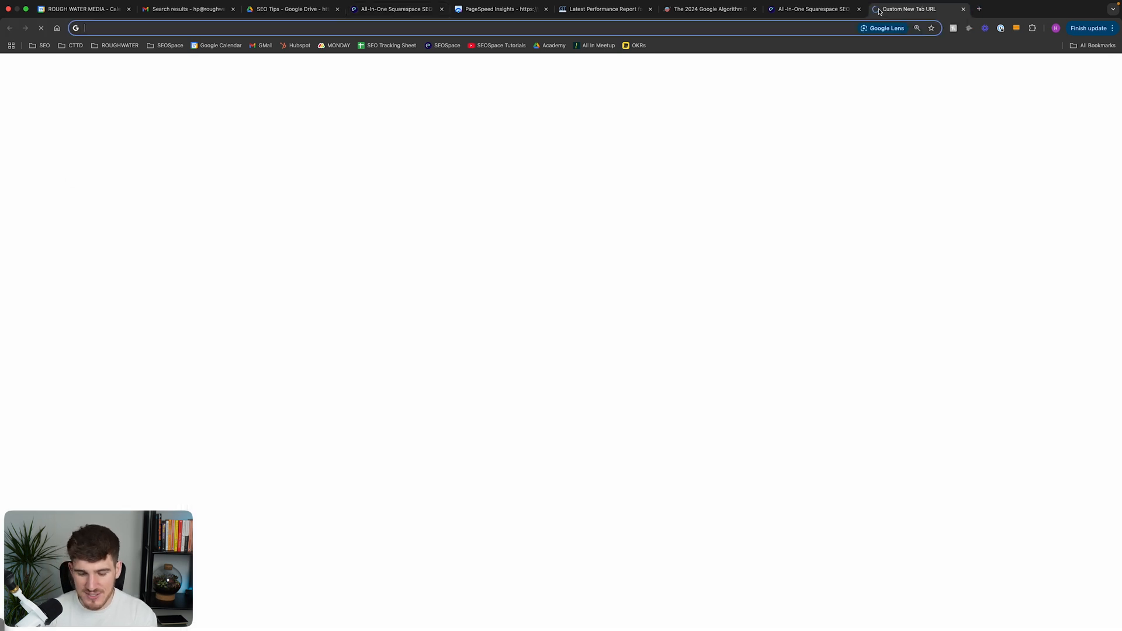
Load imagecompressor.com in the new tab, then return to the Squarespace SEOSpace results.
{"action": "type", "text": "imagecompressor.com"}
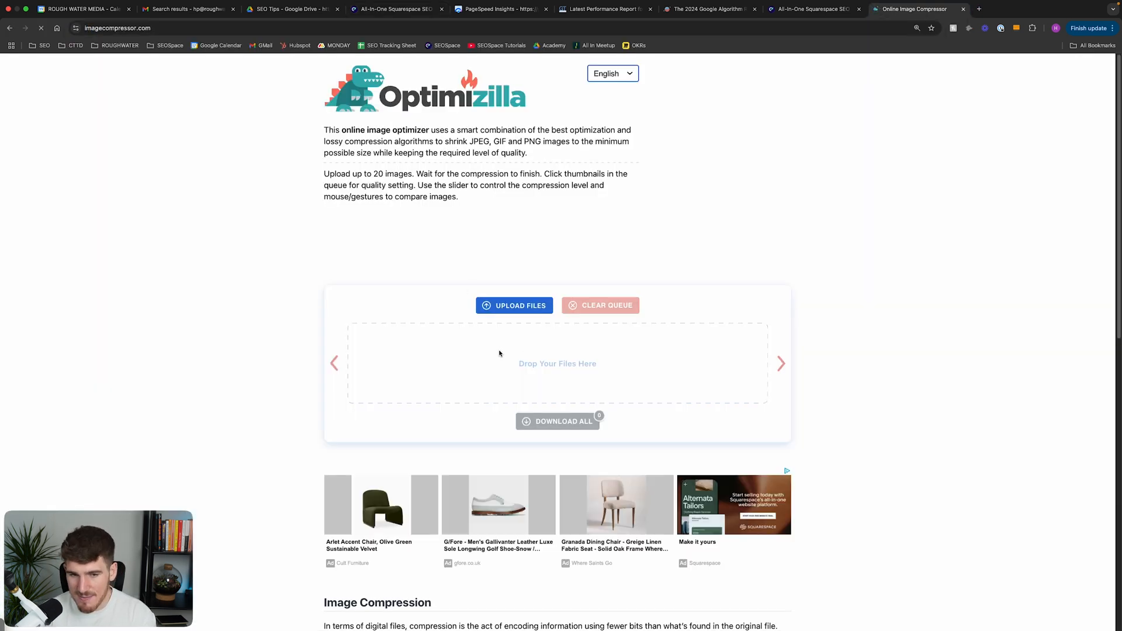
{"action": "left_click", "coordinate": [396, 8]}
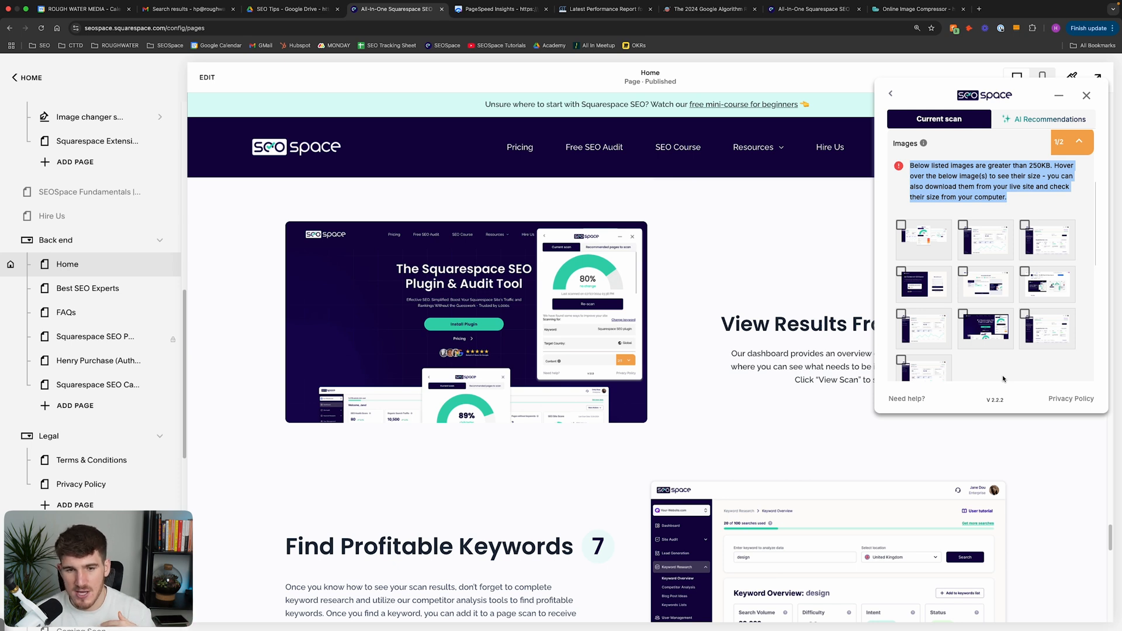
Scroll the SEOSpace Images list to another oversized image measuring 466.42 KB.
{"action": "left_click", "coordinate": [920, 9]}
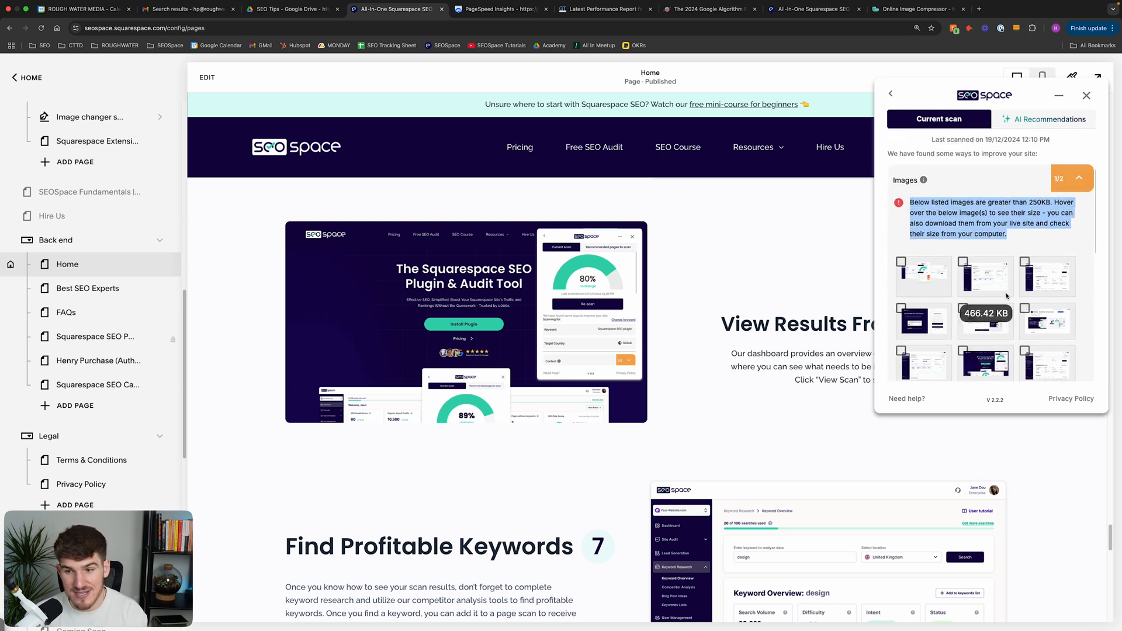
{"action": "scroll", "scroll_direction": "down", "scroll_amount": 3}
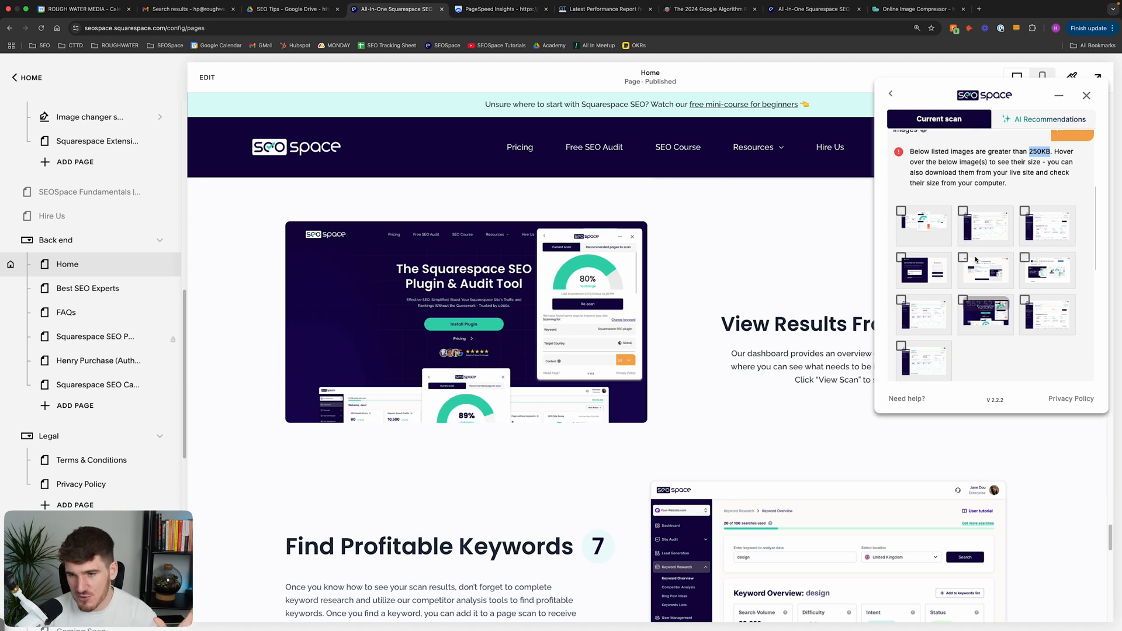
{"action": "mouse_move", "coordinate": [985, 310]}
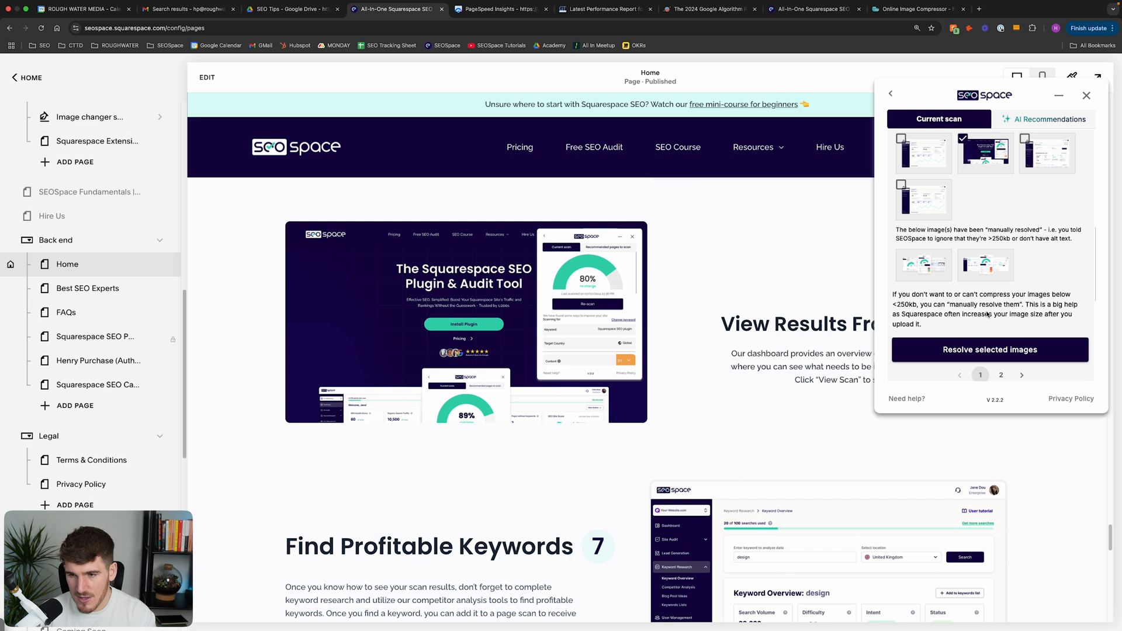
Manually resolve the selected oversized image and review the passing Home page results.
{"action": "left_click", "coordinate": [990, 350]}
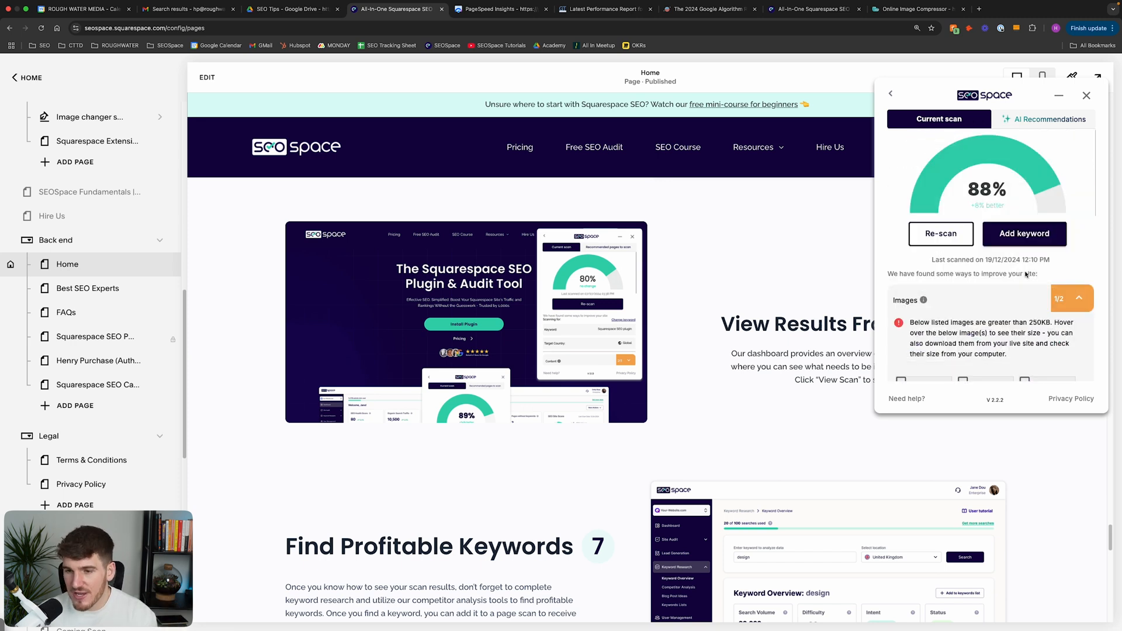
{"action": "left_click", "coordinate": [499, 8]}
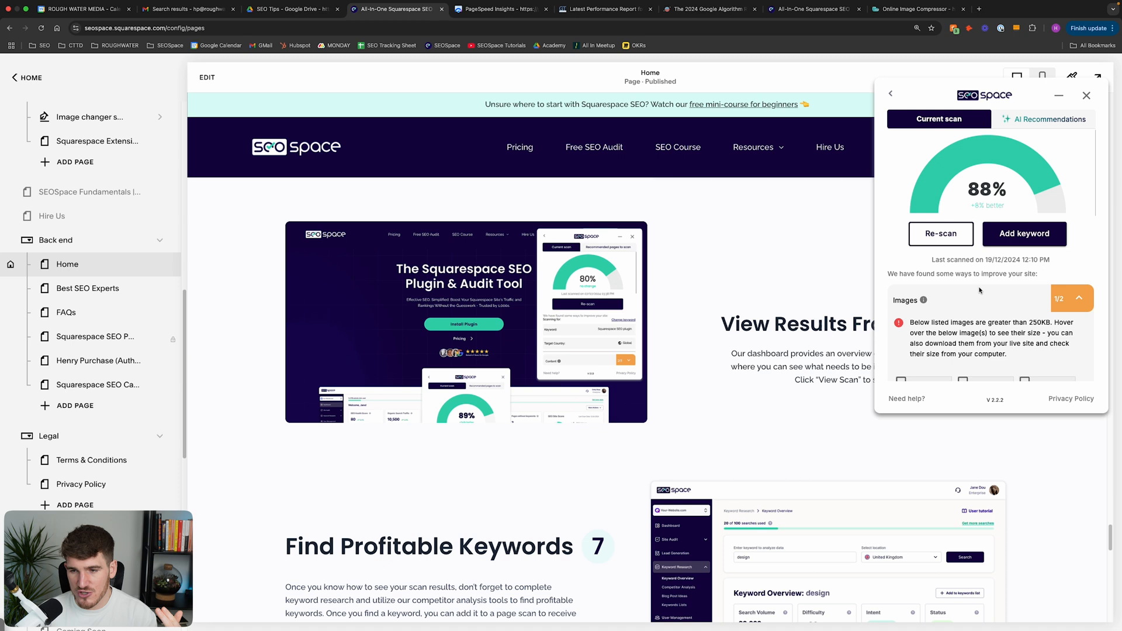
{"action": "scroll", "scroll_direction": "down", "scroll_amount": 3}
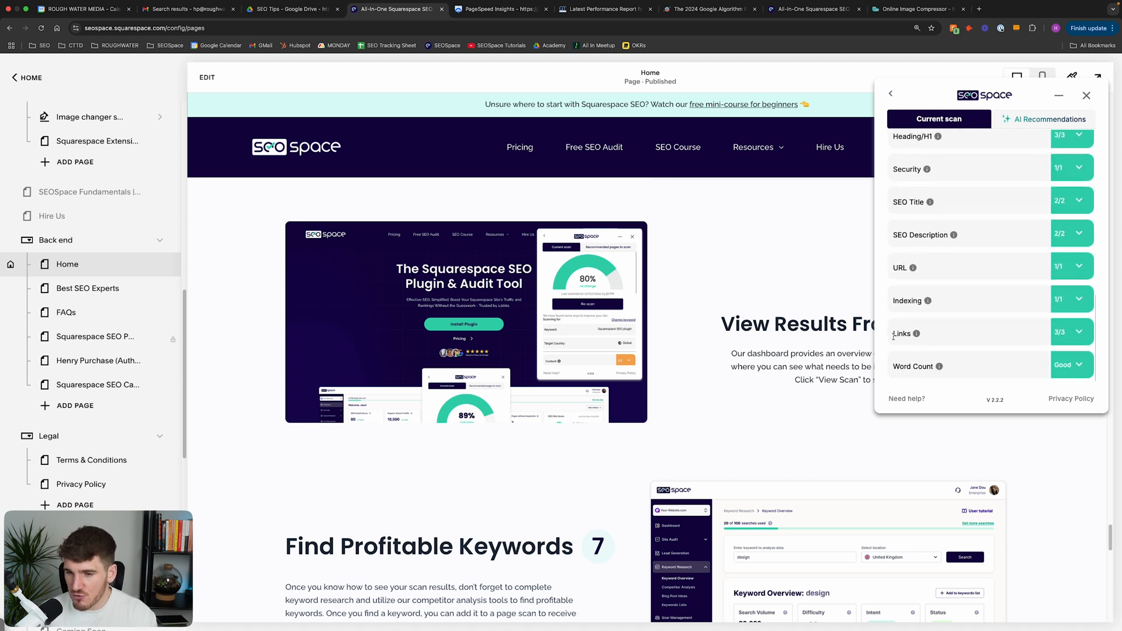
{"action": "mouse_move", "coordinate": [915, 334]}
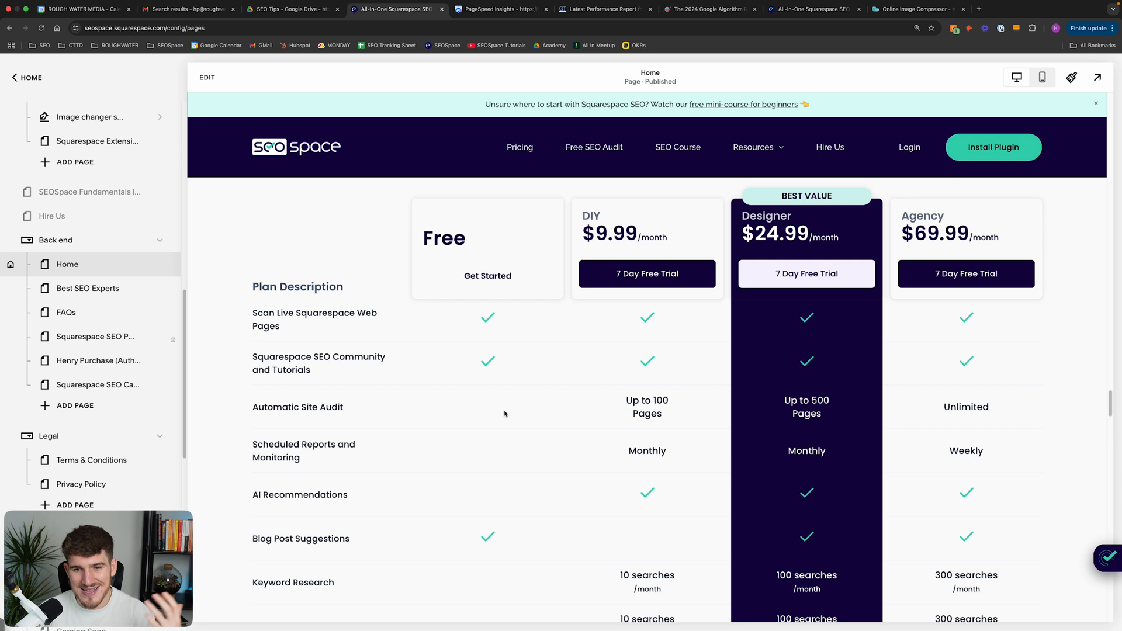
{"action": "scroll", "scroll_direction": "down", "scroll_amount": 3}
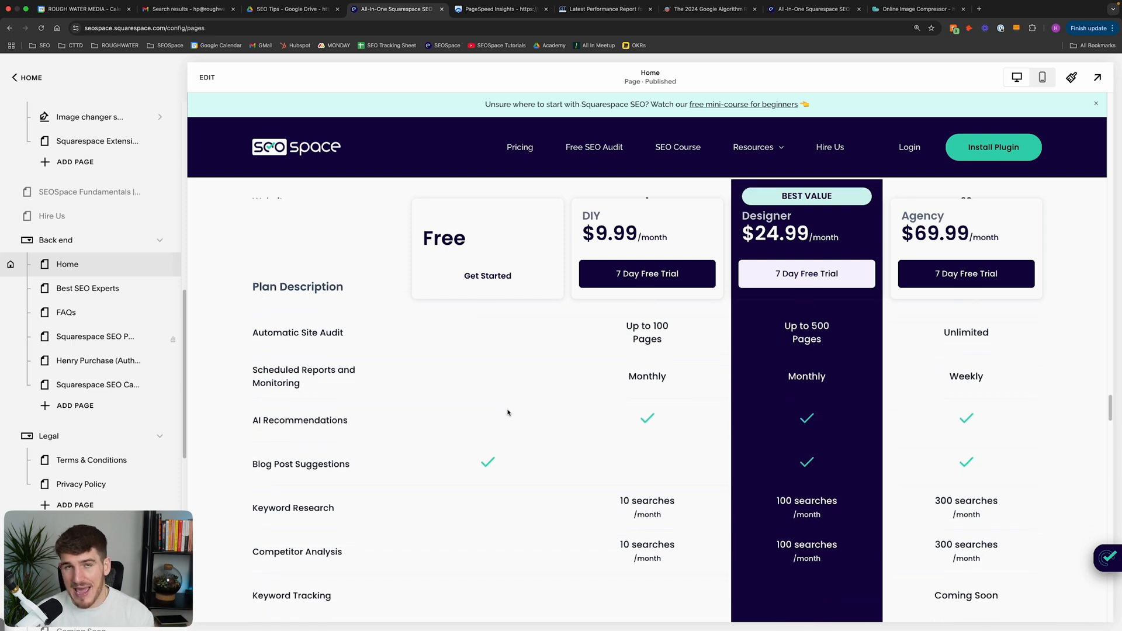
{"action": "mouse_move", "coordinate": [510, 408]}
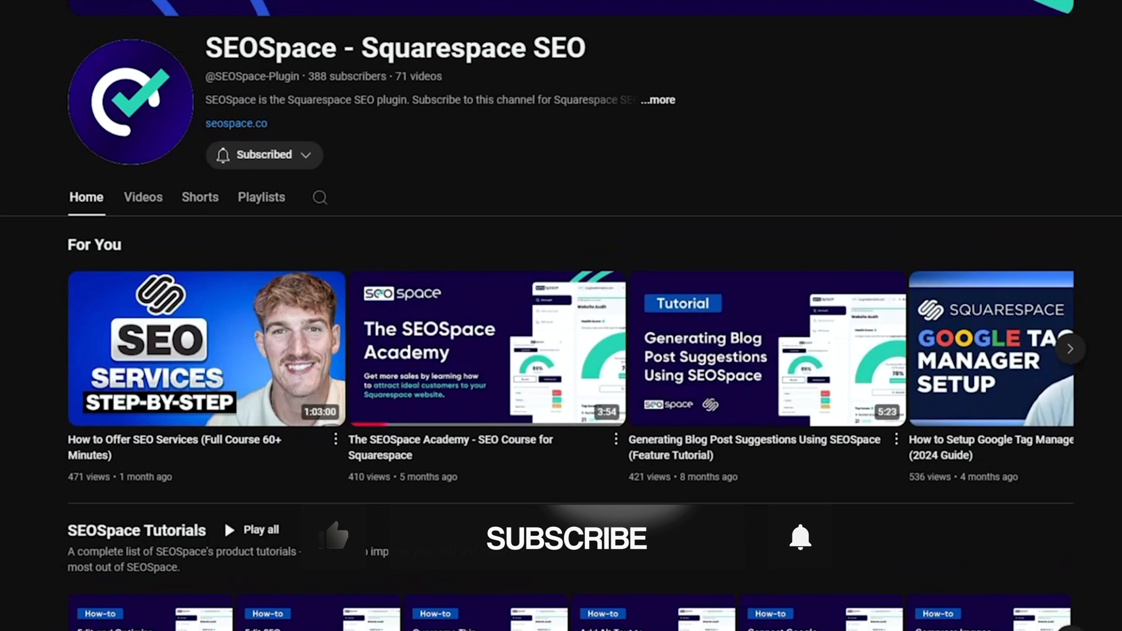
Scroll the SEOSpace YouTube channel past its Tutorials and Testimonials playlists.
{"action": "scroll", "scroll_direction": "down", "scroll_amount": 3}
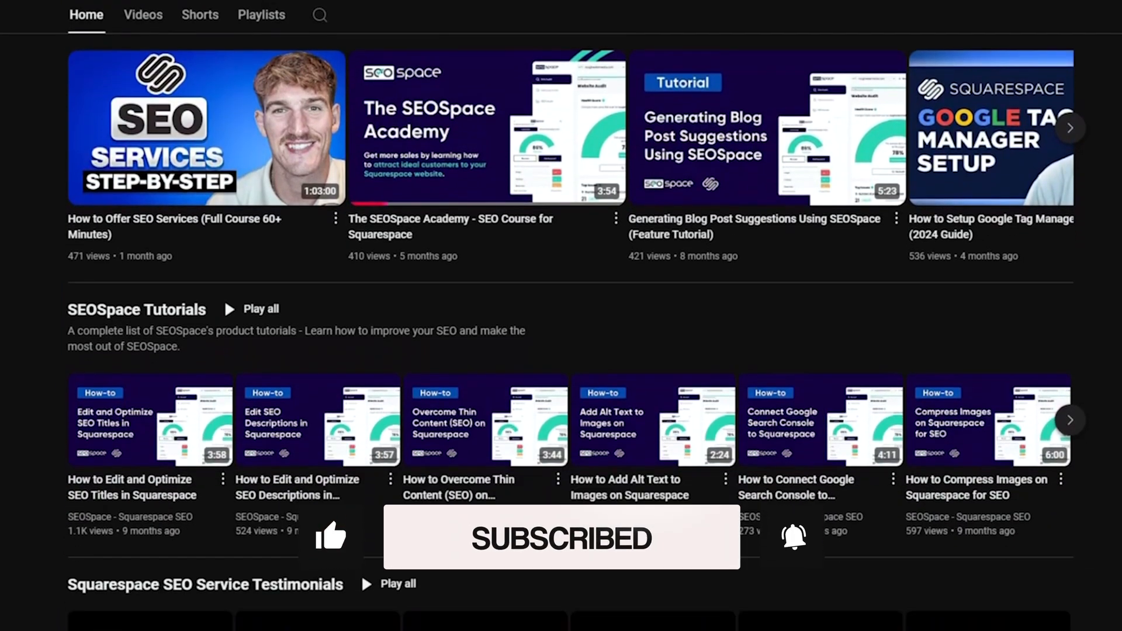
{"action": "scroll", "scroll_direction": "down", "scroll_amount": 3}
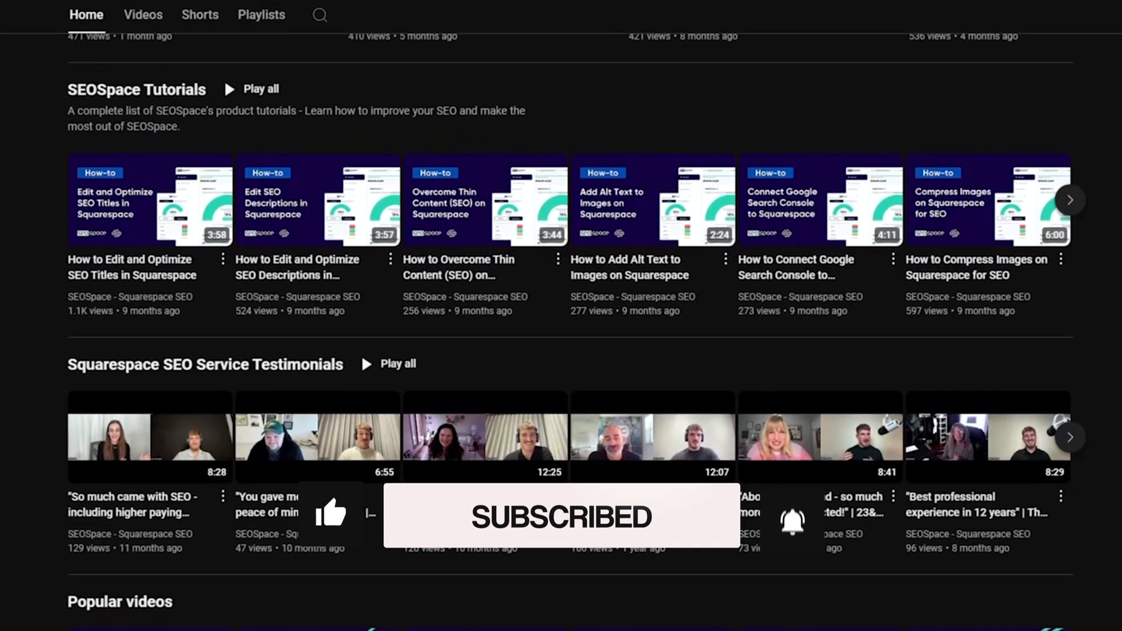